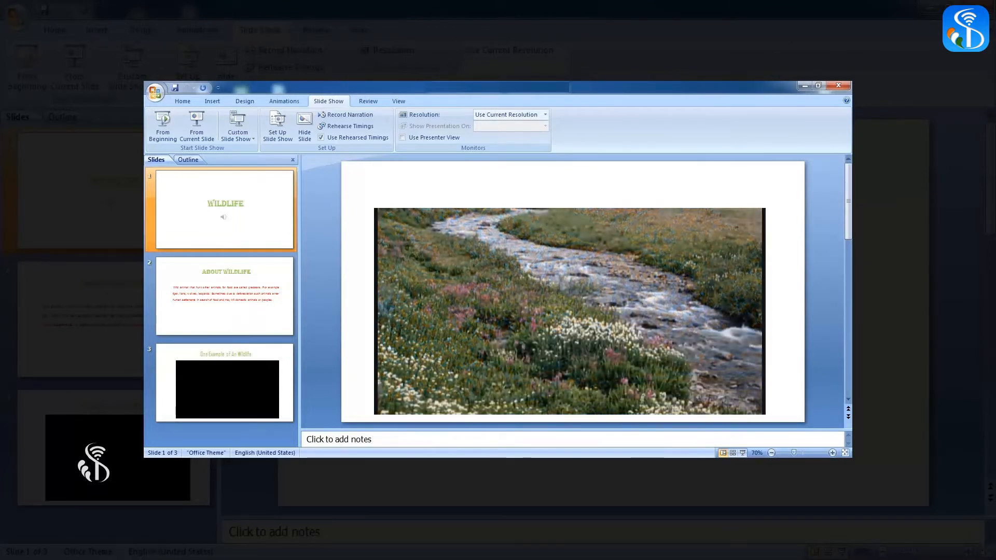
Step: Select the empty title placeholder on the corner-bar slide 1
click(162, 126)
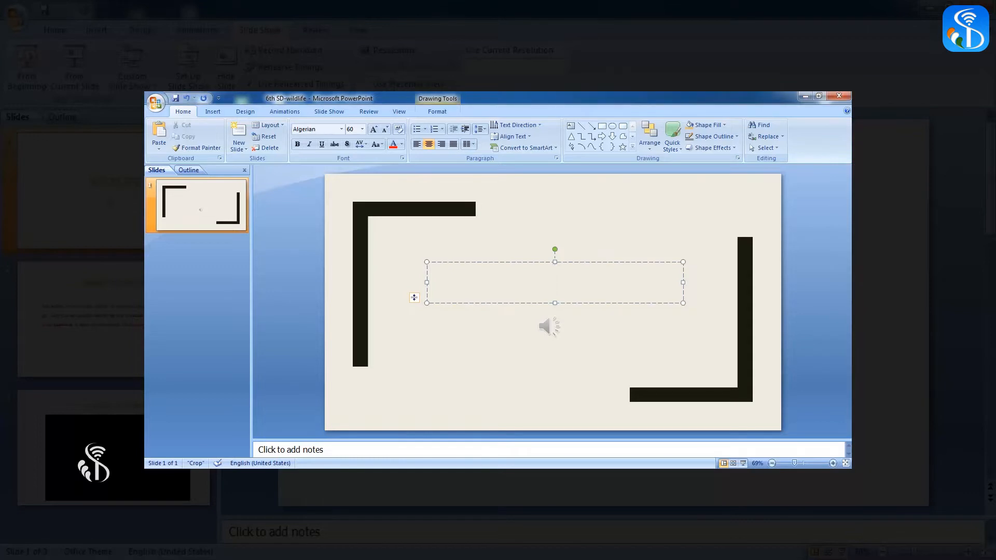
Step: Enter WILDLIFE as the title of slide 1
text(WILD)
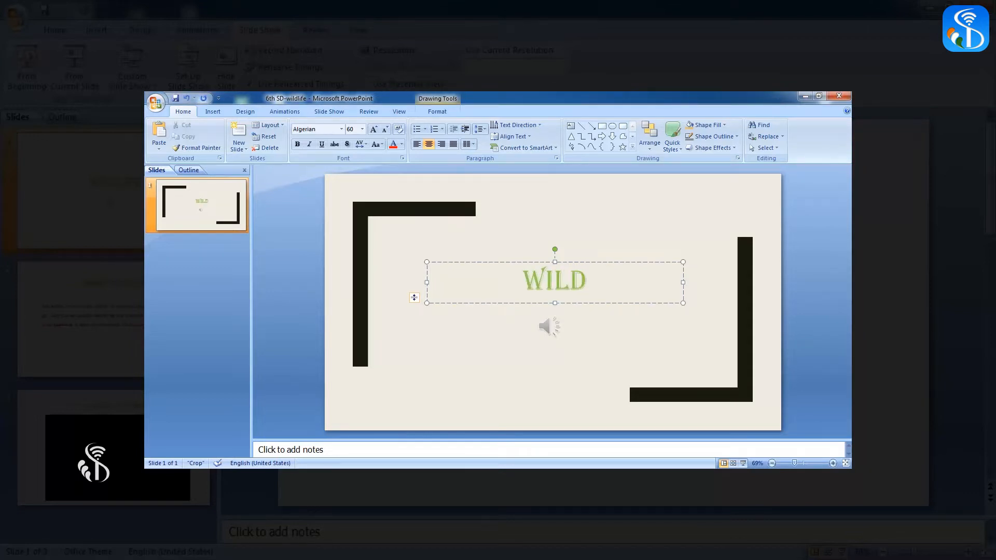
text(LIFE)
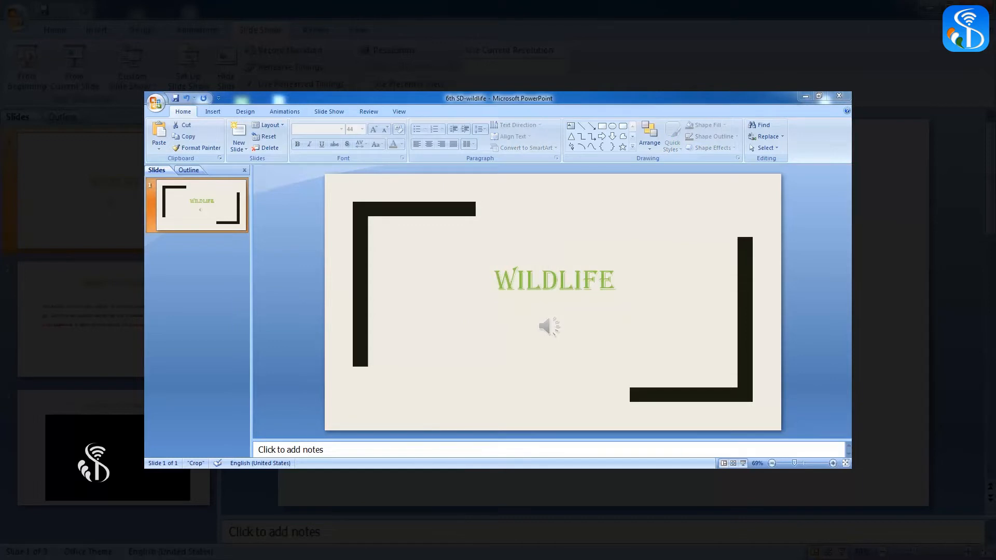
mouse_move(238, 133)
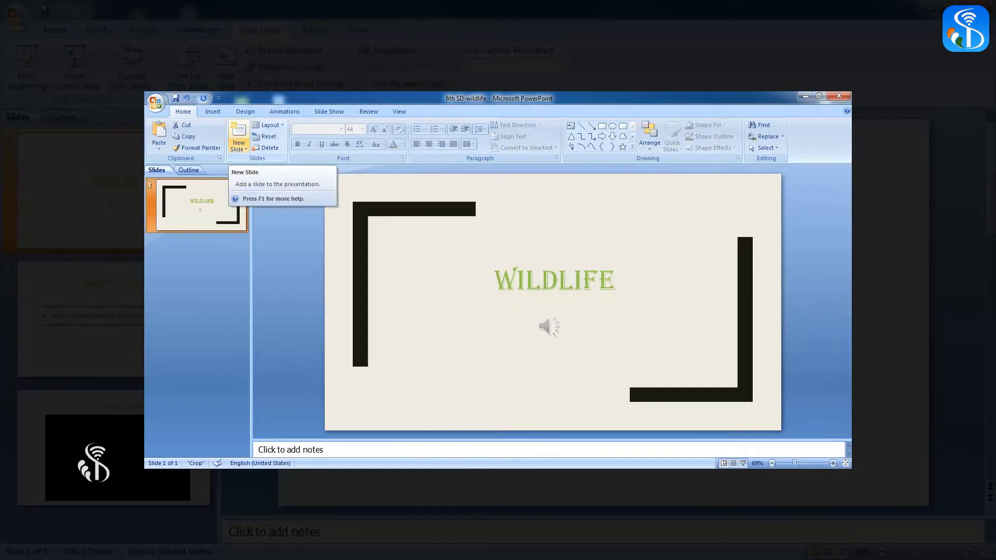
Step: Add a Title and Content slide 2 titled ABOUT WILDLIFE
click(238, 150)
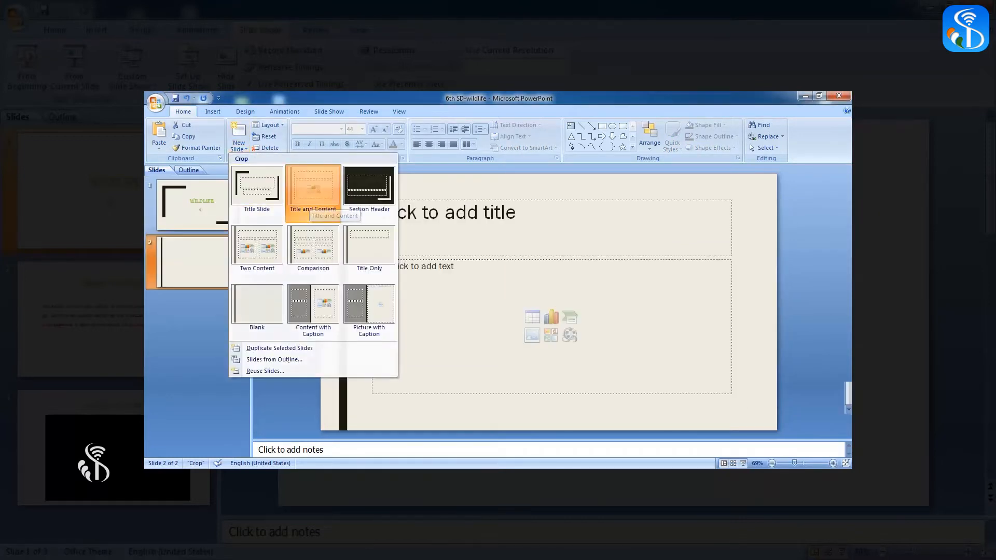
click(312, 187)
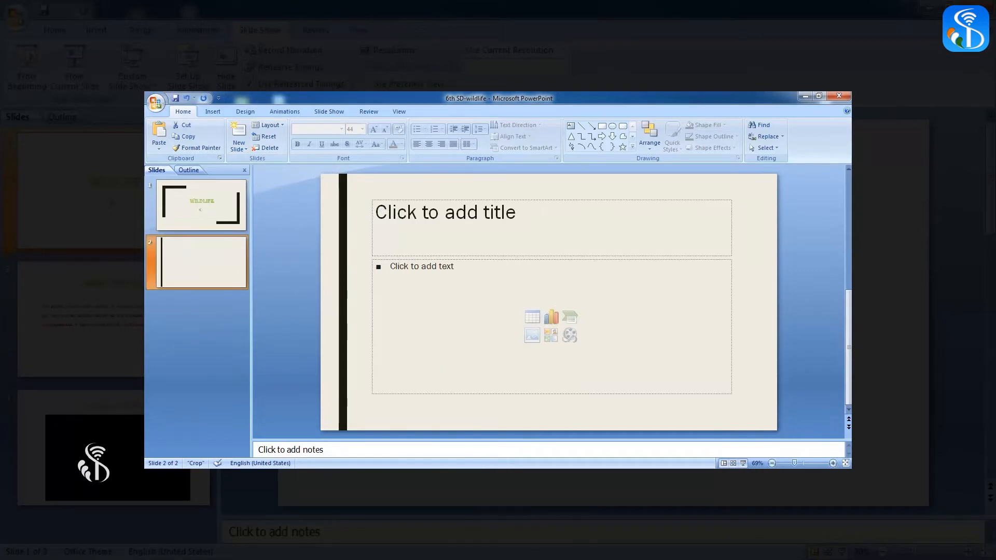
click(444, 226)
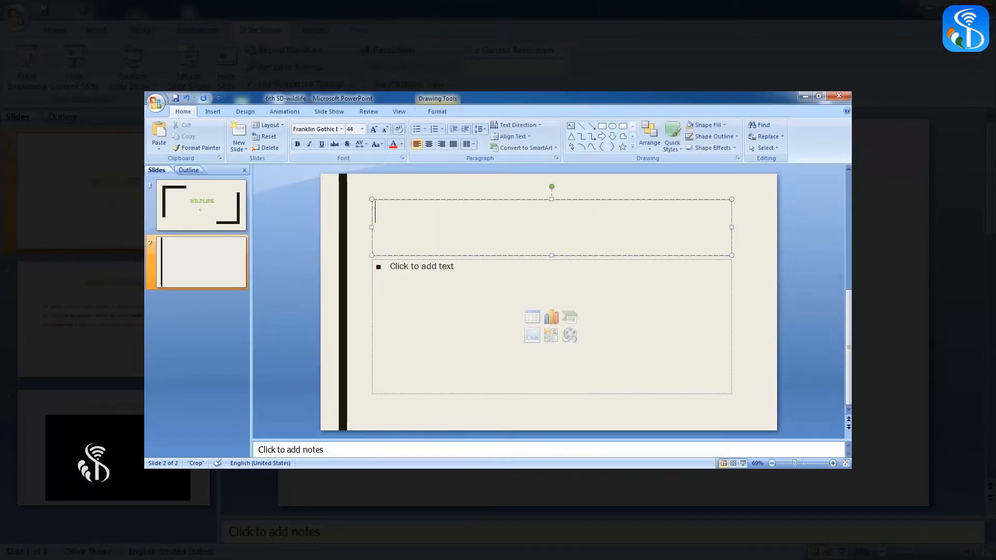
text(ABOUT)
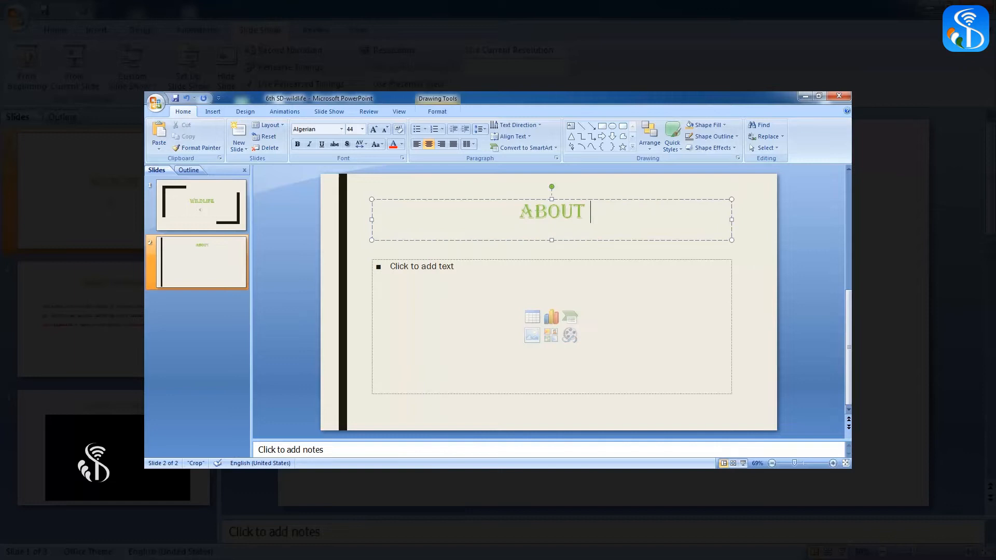
text(WILD)
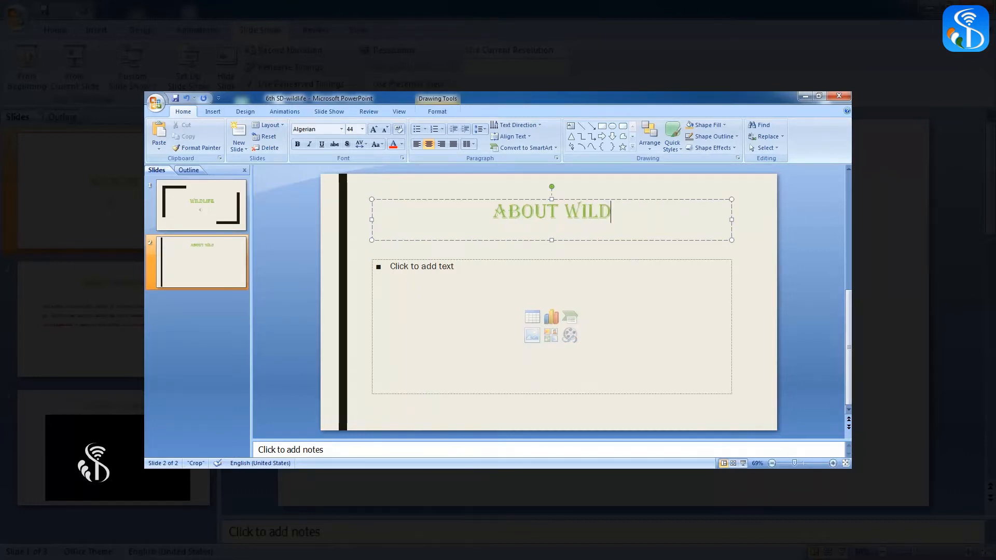
text(LIFE)
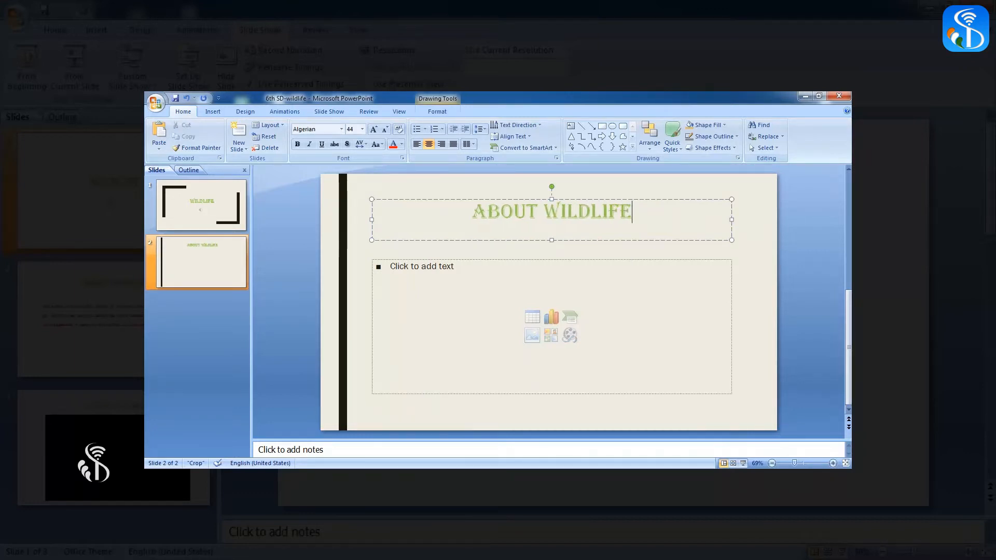
Step: Write the paragraph about predators such as tigers in the content placeholder
text(Wild animal that hunt other animals for food are called predators. For example tiger, lions, wolves, leopards. Sometimes due to deforestation such animals enter human settlements in search of food and may kill domestic animals or peoples.)
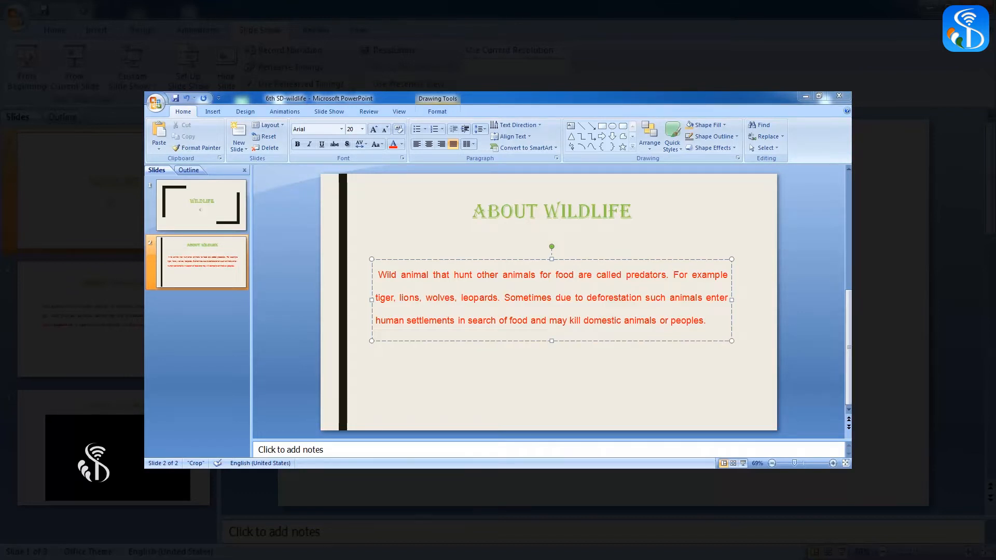
Step: Add a Title and Content slide 3 titled One Example of An Wildlife
click(706, 321)
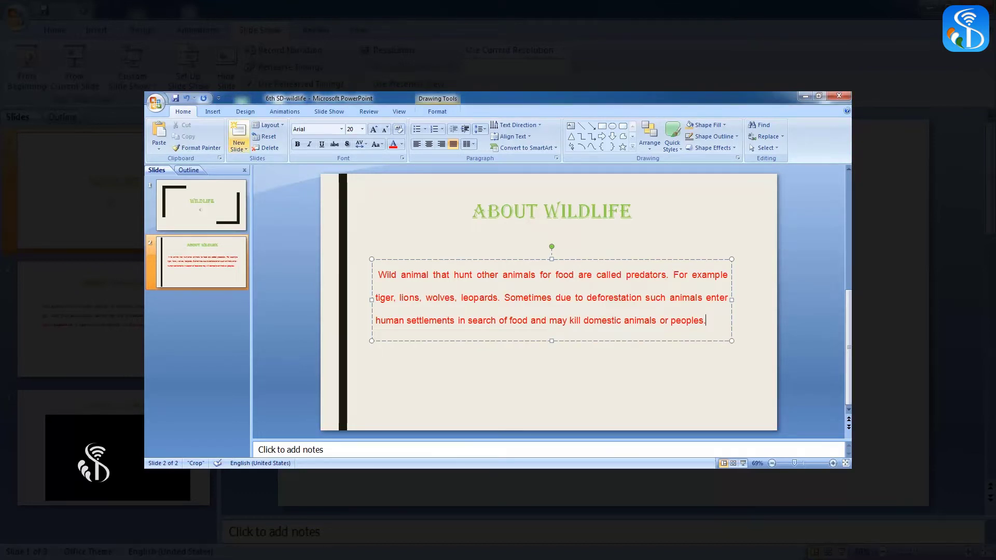
click(238, 139)
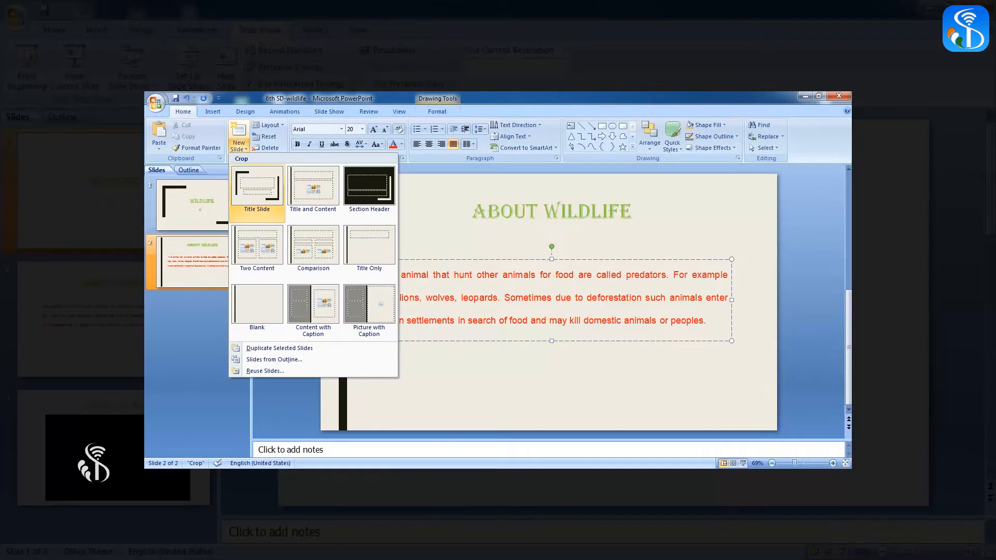
mouse_move(313, 184)
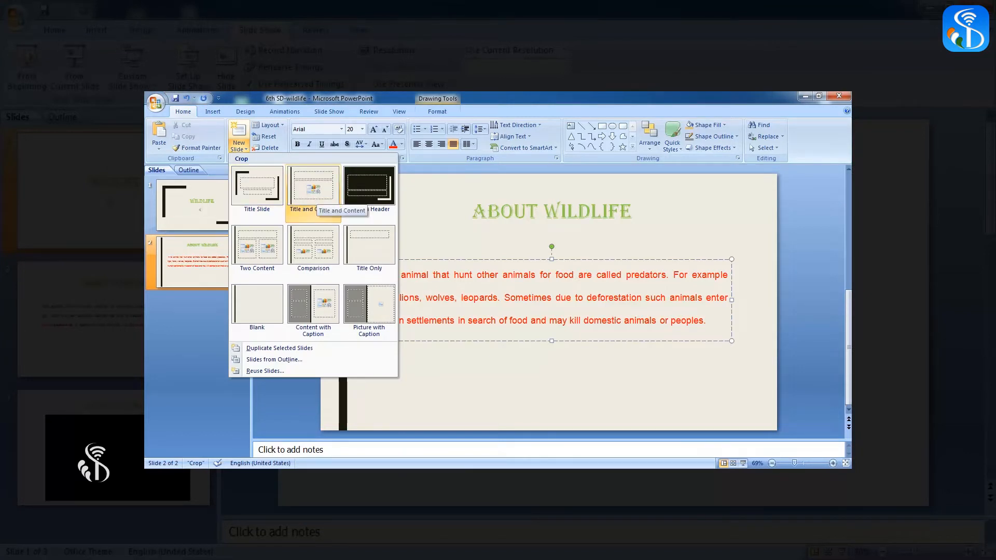
click(312, 184)
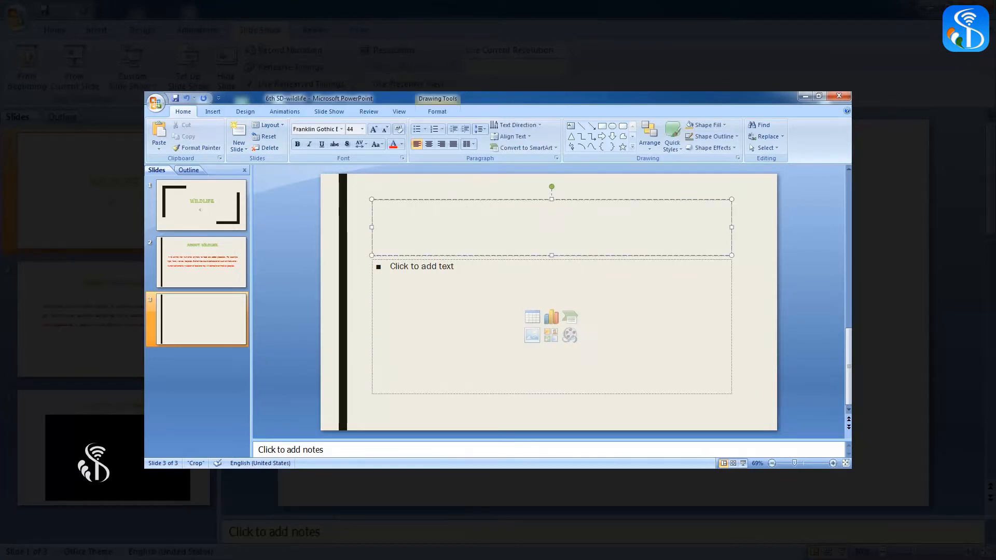
text(One Example of An Wildlife)
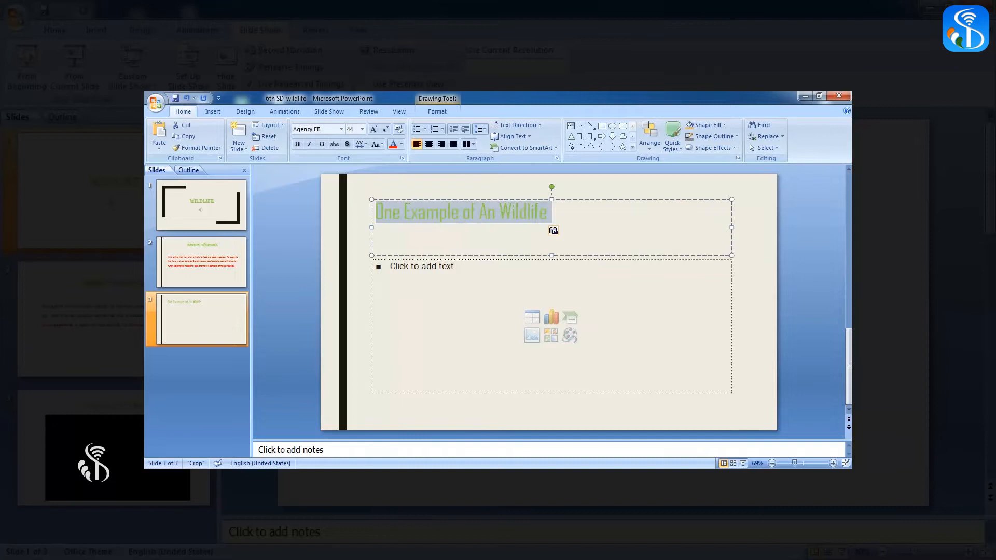
click(429, 145)
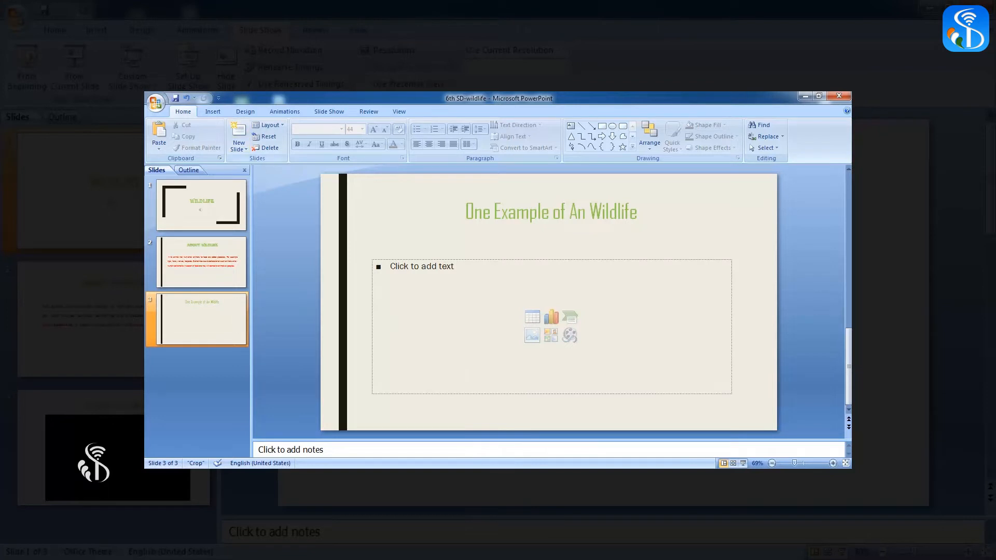
click(212, 111)
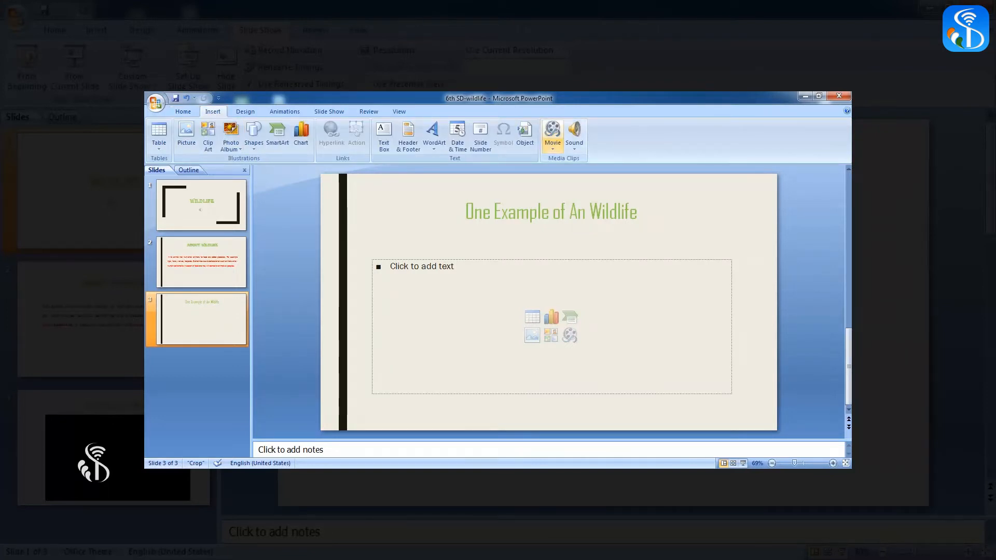
mouse_move(551, 130)
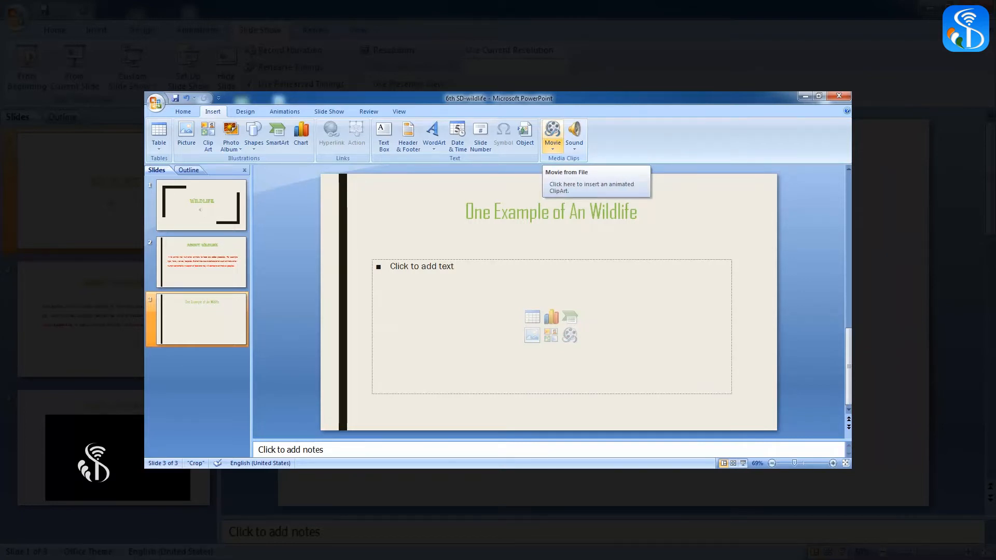
Step: Choose Insert > Movie > Movie from File to bring up the Insert Movie browser
click(552, 132)
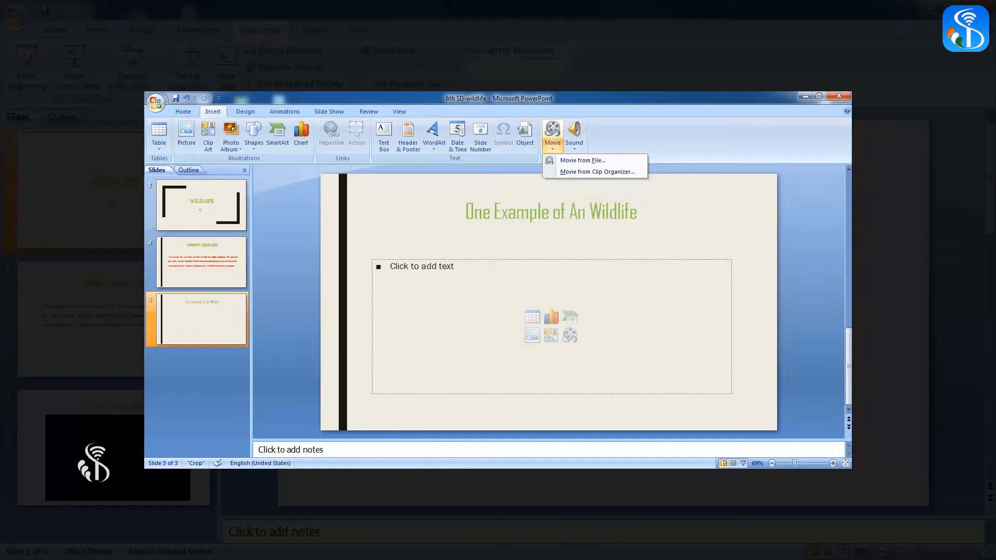
mouse_move(584, 160)
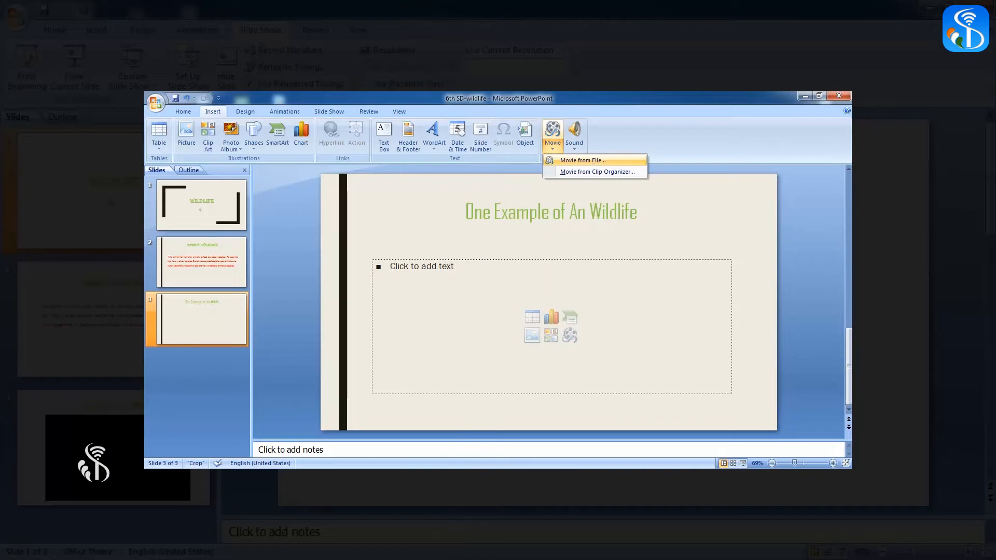
click(596, 160)
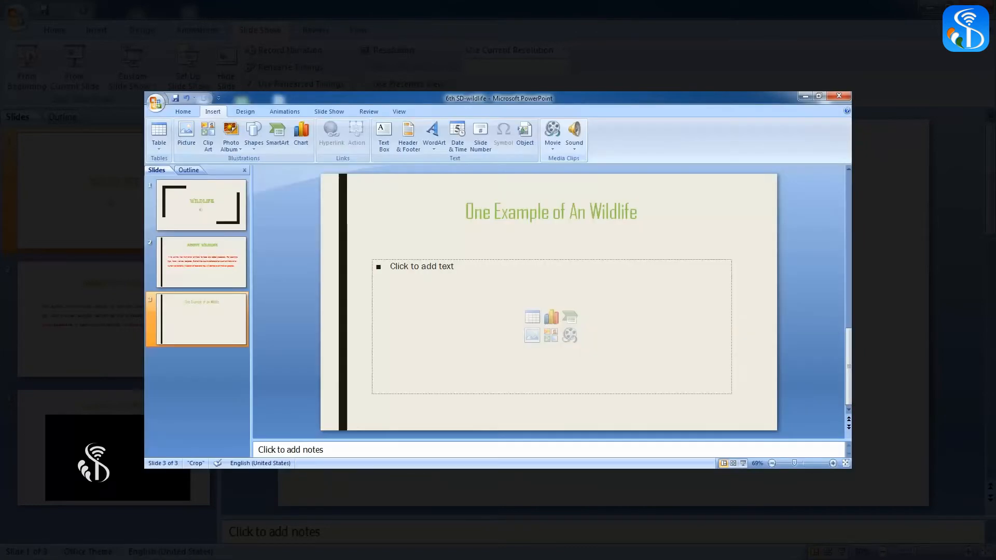
mouse_move(552, 130)
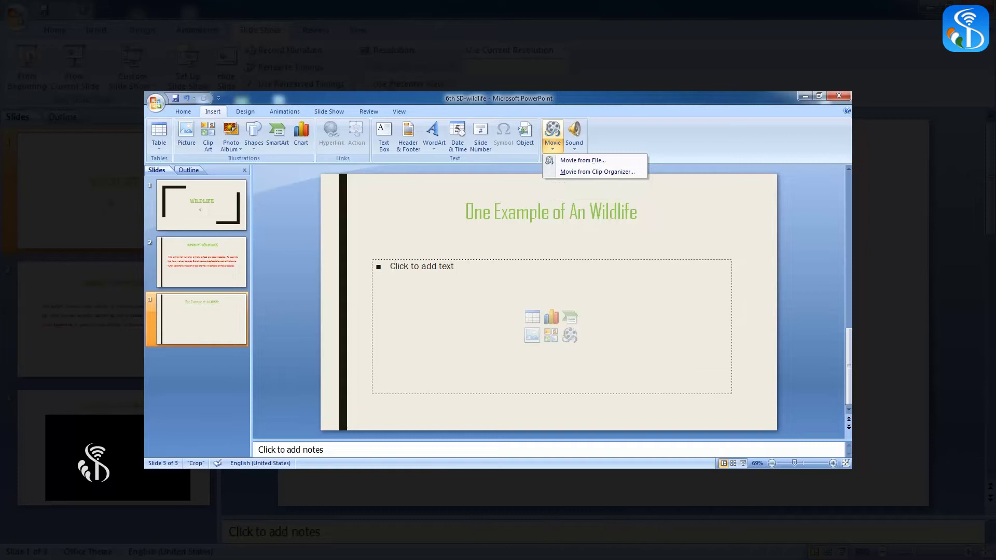
mouse_move(591, 159)
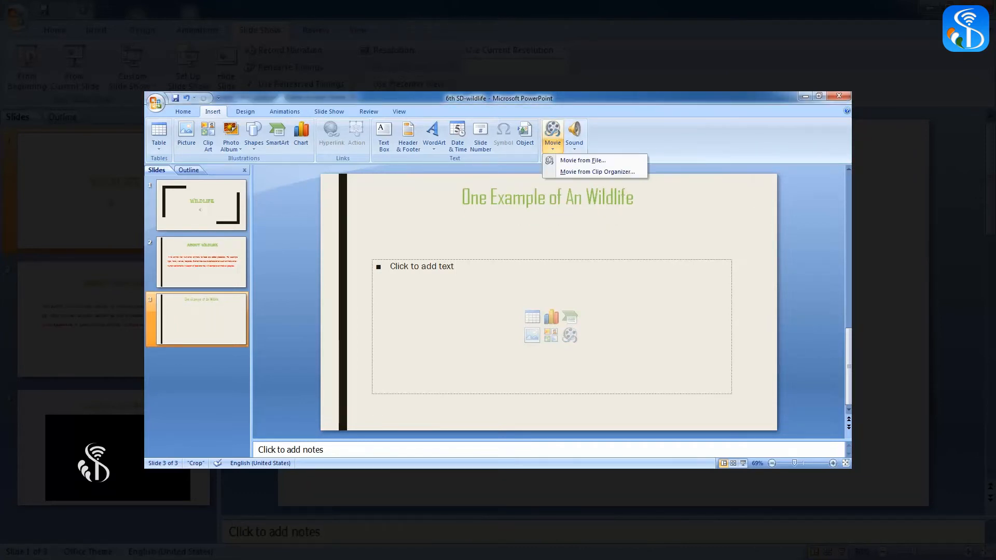
mouse_move(592, 159)
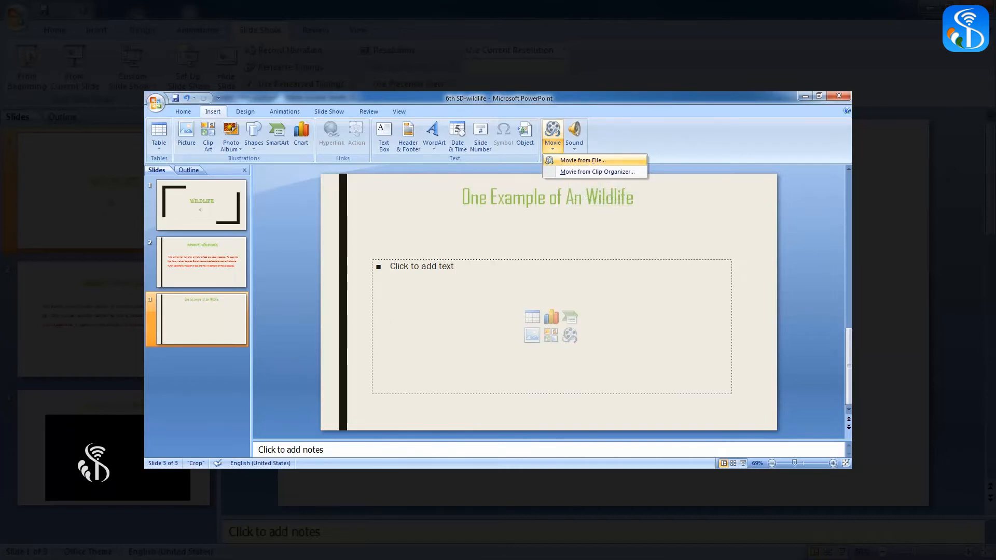
click(579, 160)
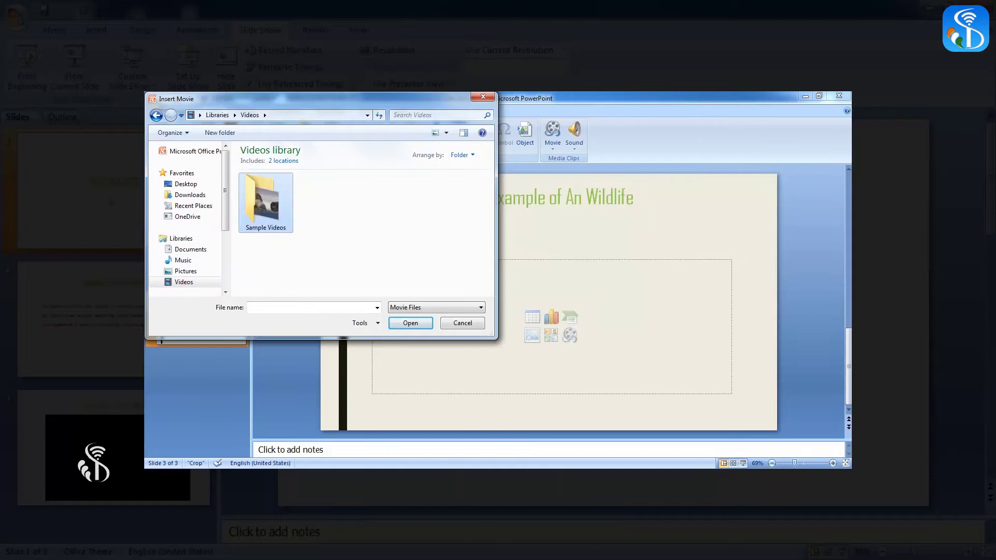
Step: Insert the Wildlife video from the Sample Videos folder onto slide 3
double_click(265, 198)
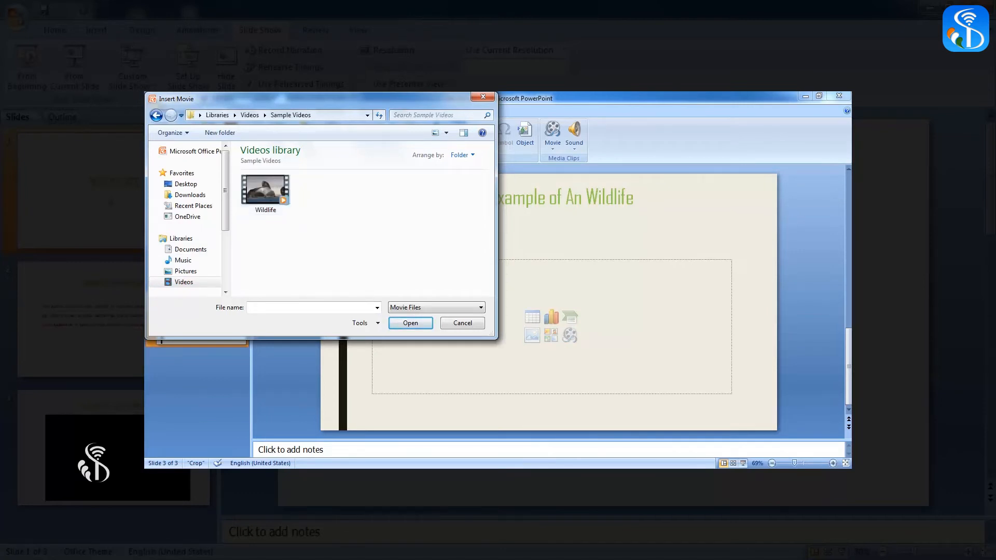
click(266, 191)
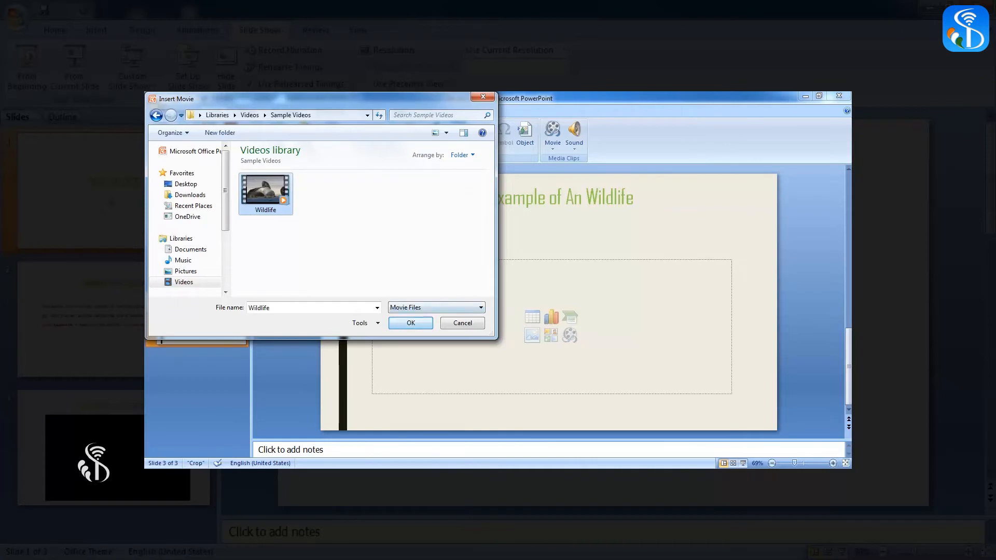
click(411, 323)
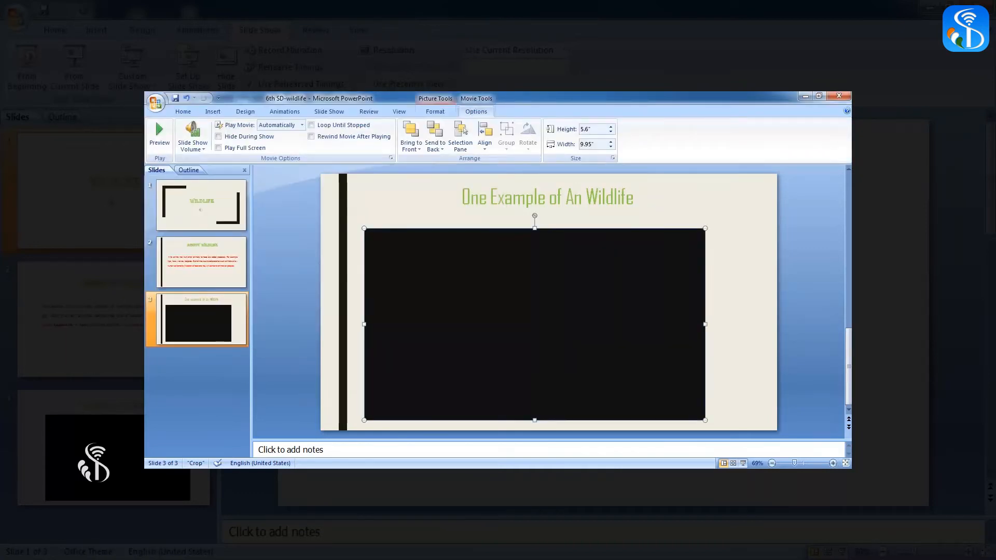
click(182, 112)
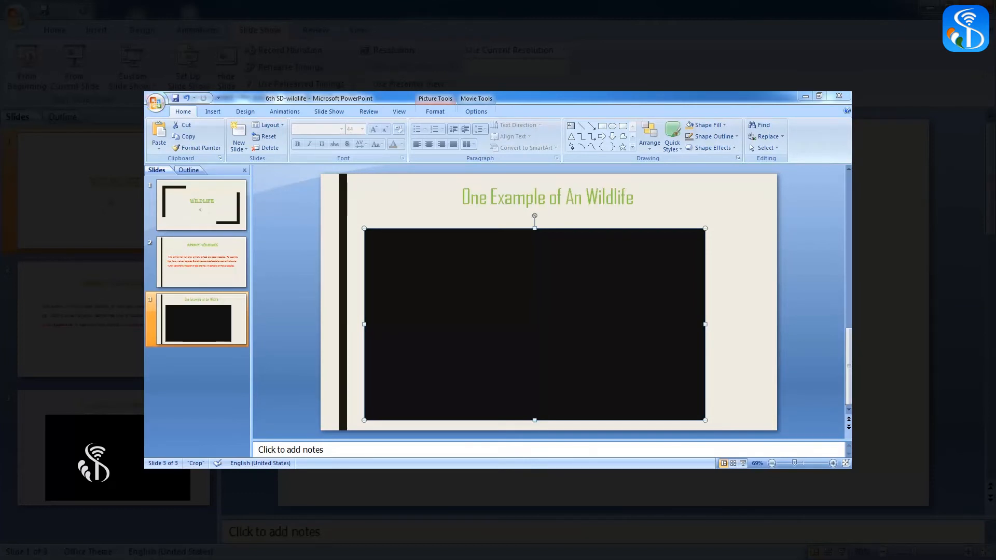
click(475, 111)
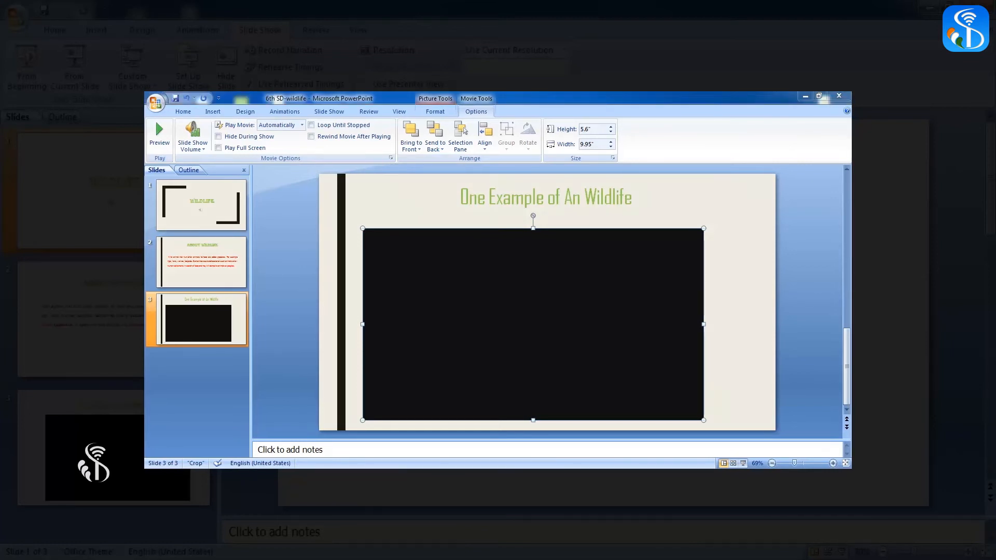
click(302, 125)
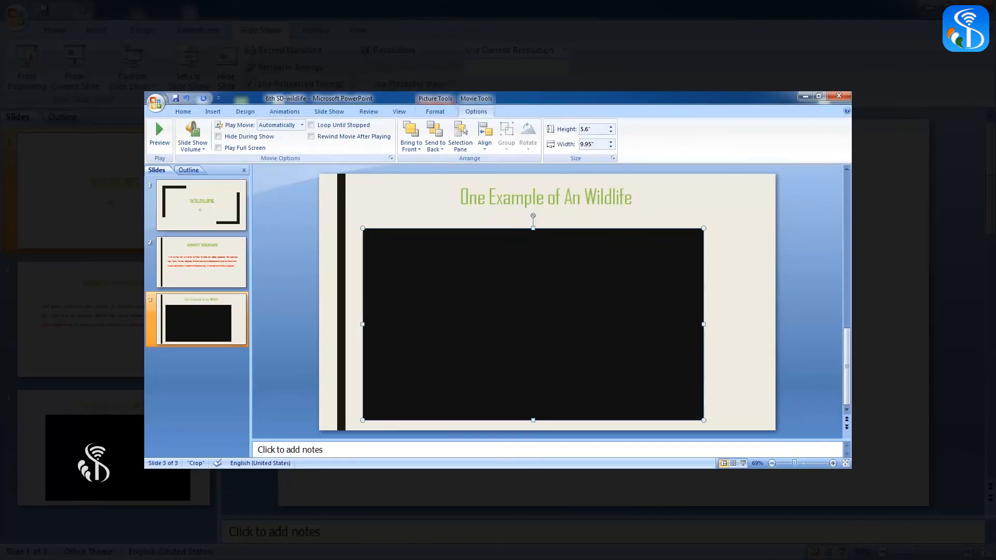
Step: Pick a Play Movie option for the Wildlife video in Movie Tools Options
click(301, 125)
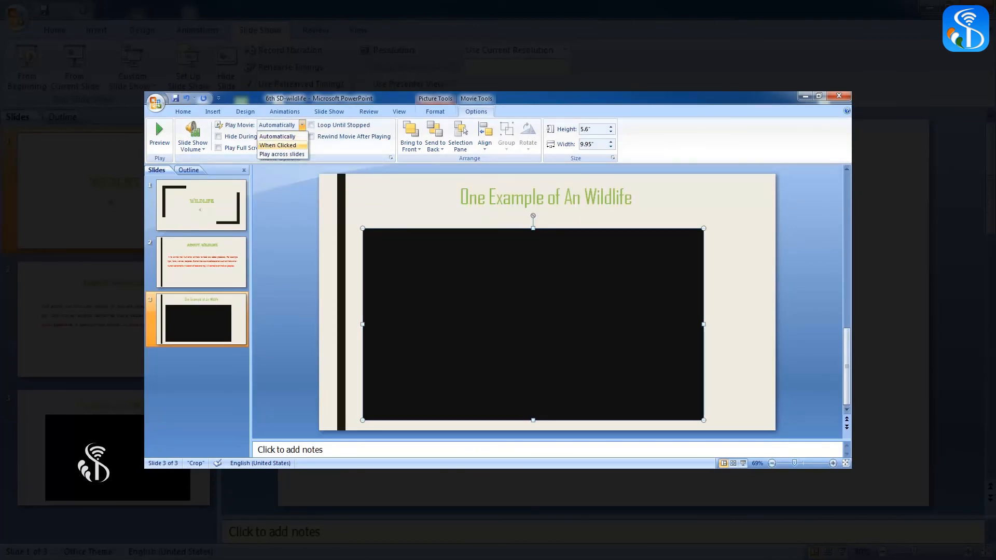
click(279, 145)
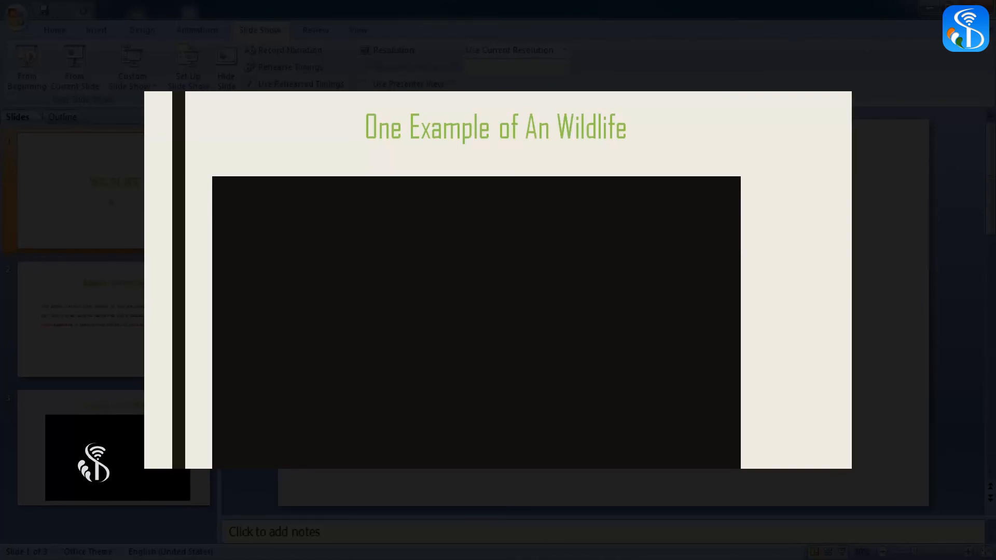
mouse_move(496, 327)
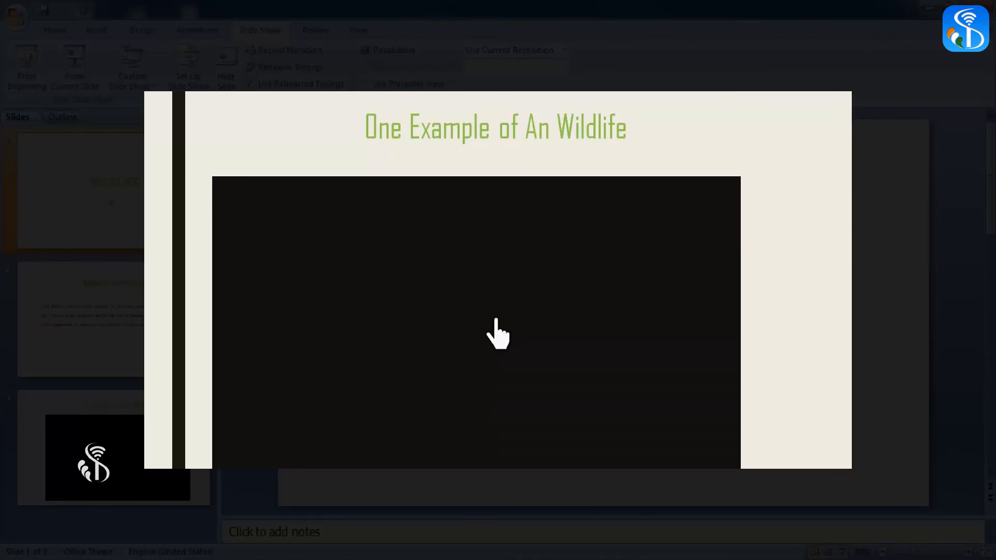